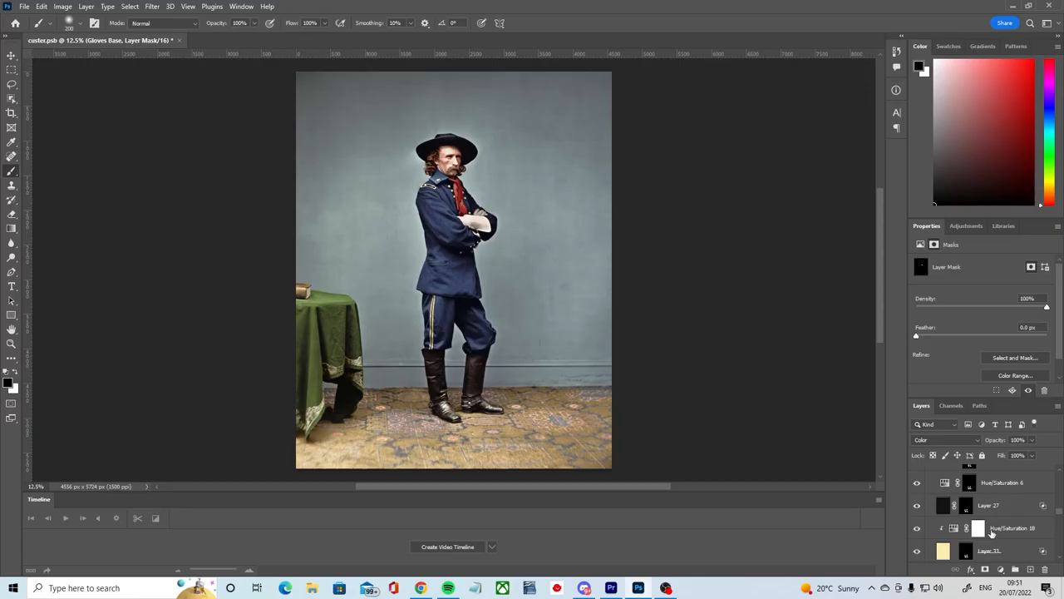
Display the portrait's layer mask alone, showing the boots white on black, then move to the baseball document.
{"action": "left_click", "coordinate": [966, 506]}
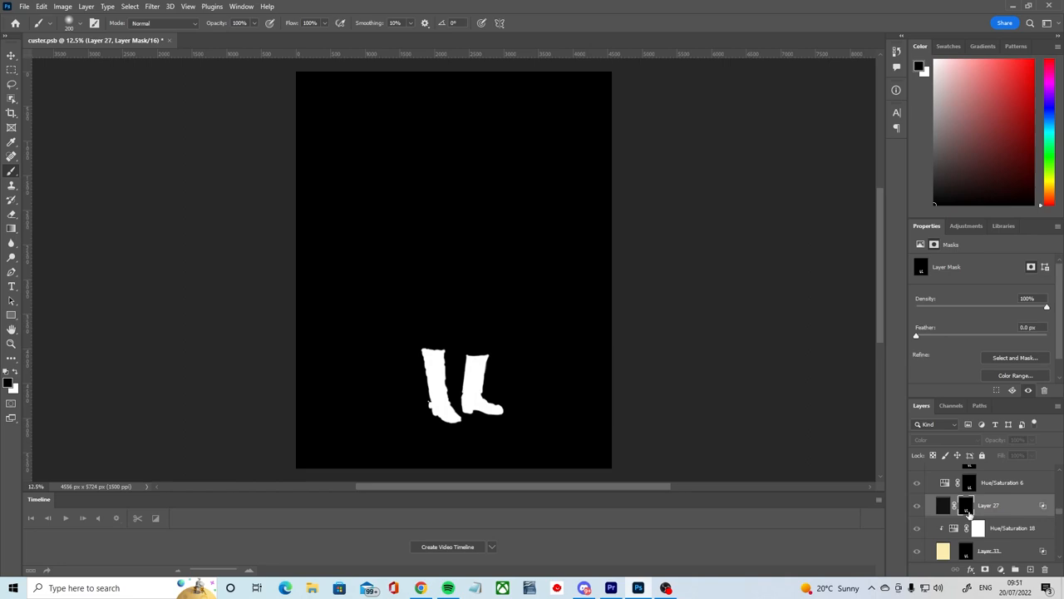
{"action": "left_click", "coordinate": [266, 40]}
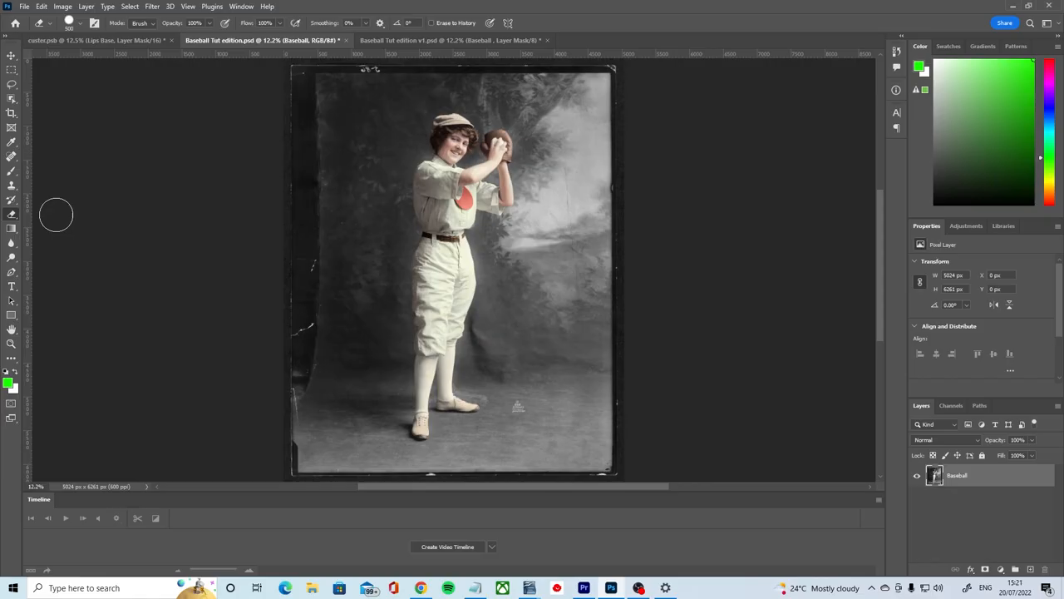
Paint black on the mask to hide backdrop left of the player, then white to restore the right side.
{"action": "left_click_drag", "start_coordinate": [357, 133], "coordinate": [349, 291]}
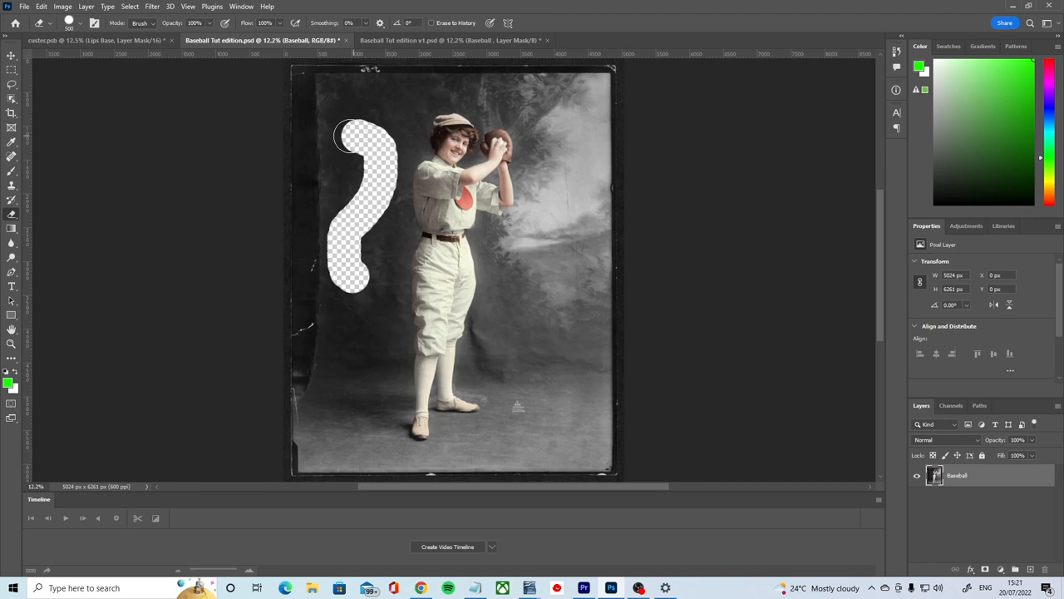
{"action": "left_click", "coordinate": [40, 6]}
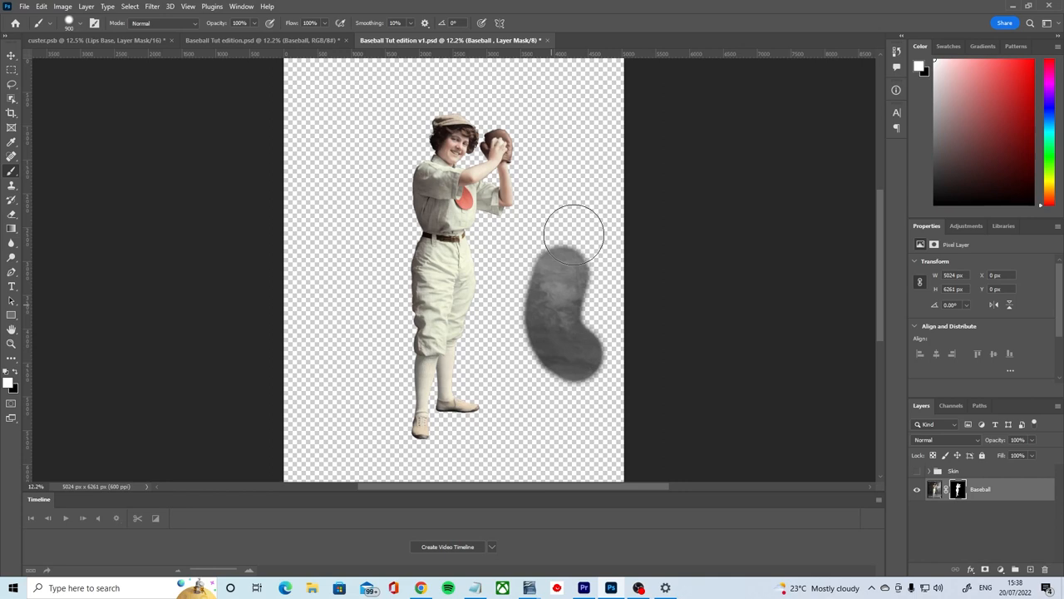
{"action": "left_click_drag", "start_coordinate": [574, 232], "coordinate": [324, 325]}
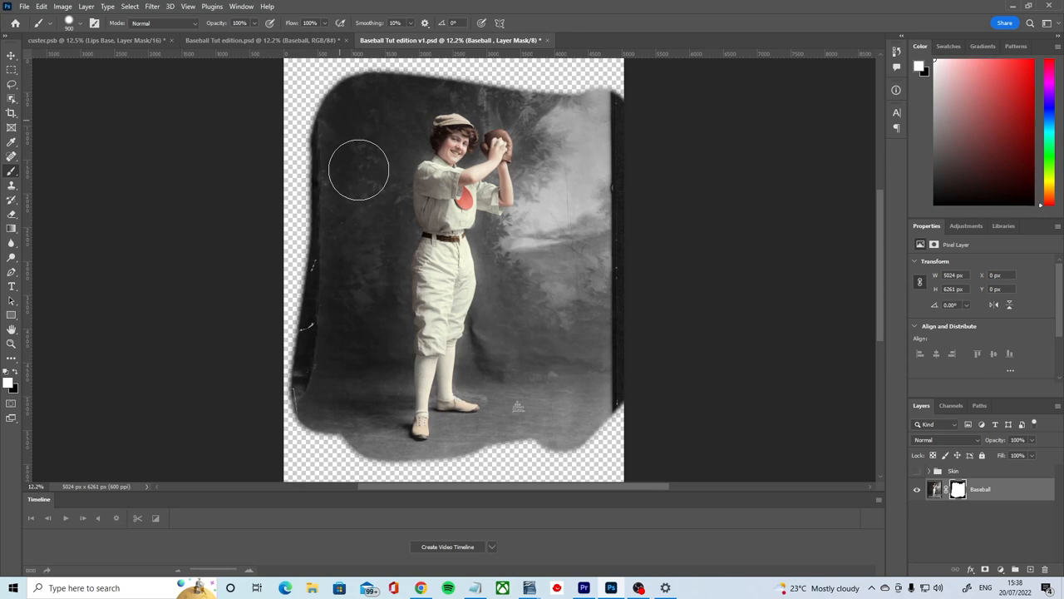
{"action": "left_click", "coordinate": [958, 489]}
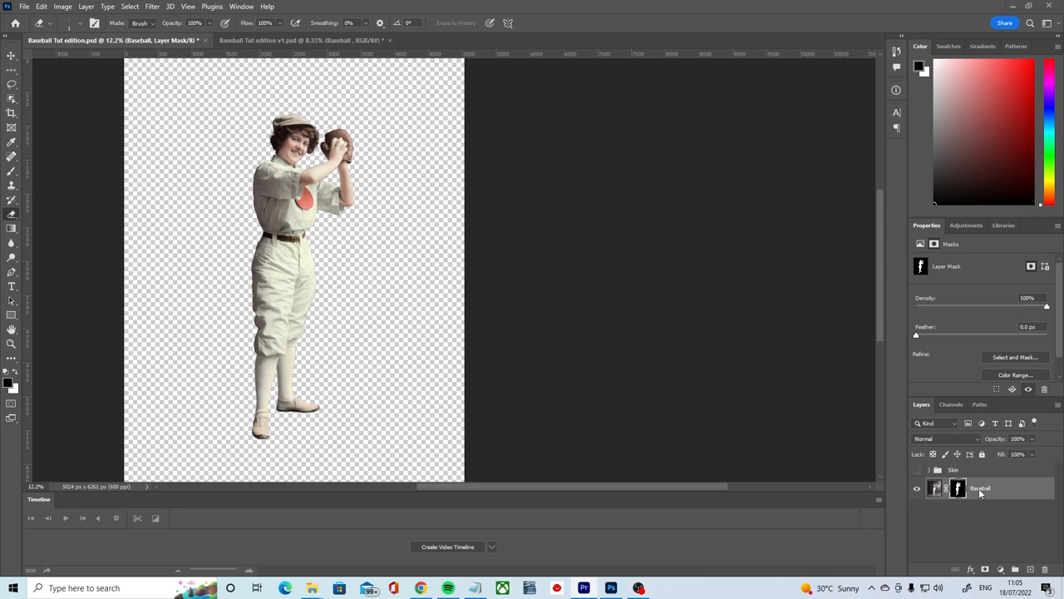
{"action": "mouse_move", "coordinate": [961, 512]}
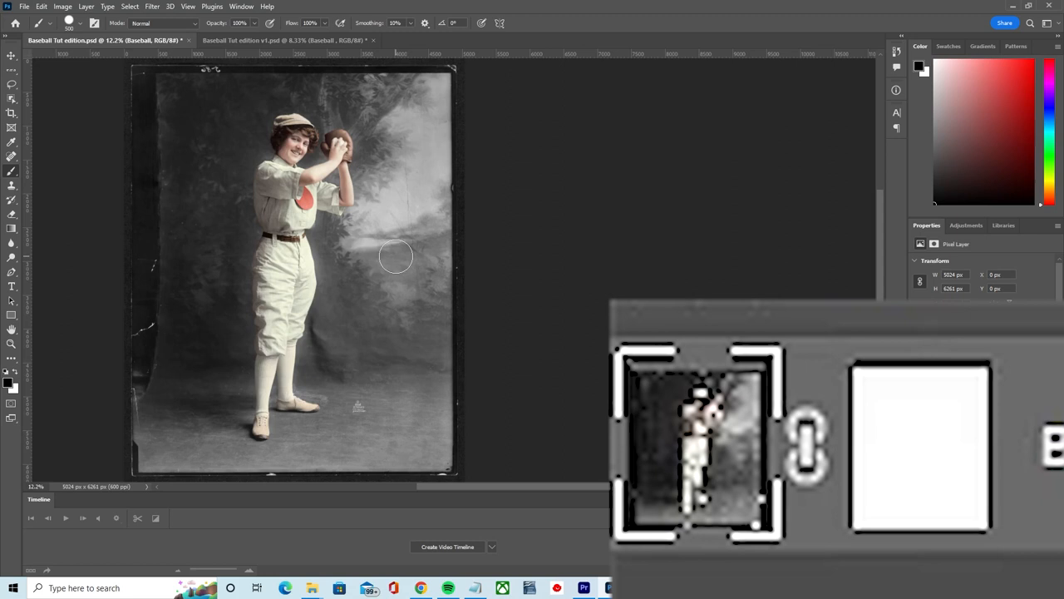
{"action": "mouse_move", "coordinate": [423, 153]}
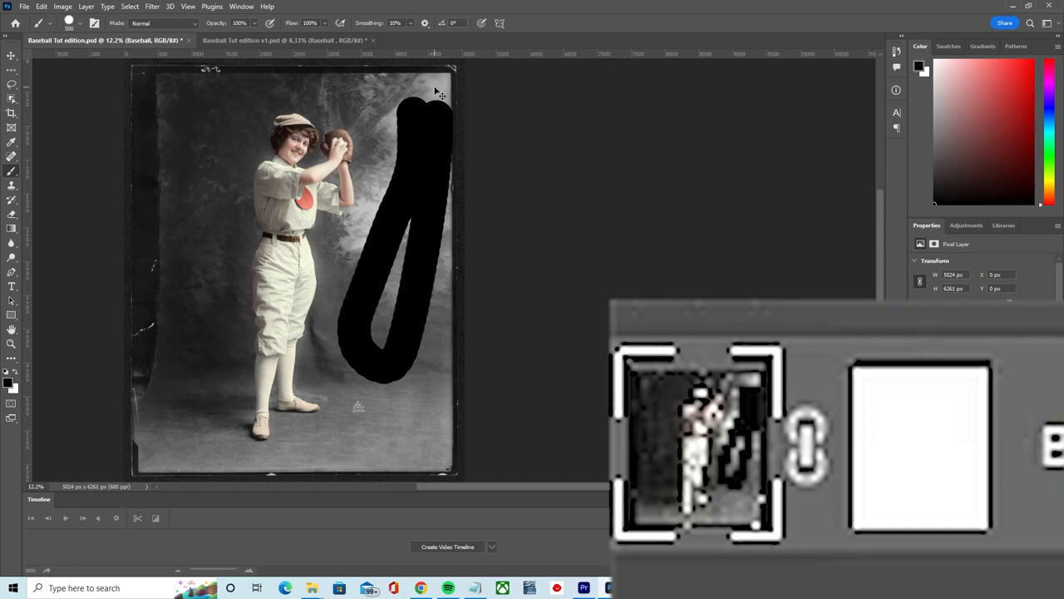
Target the layer mask thumbnail so black strokes hide backdrop instead of painting onto the photo.
{"action": "left_click", "coordinate": [918, 449]}
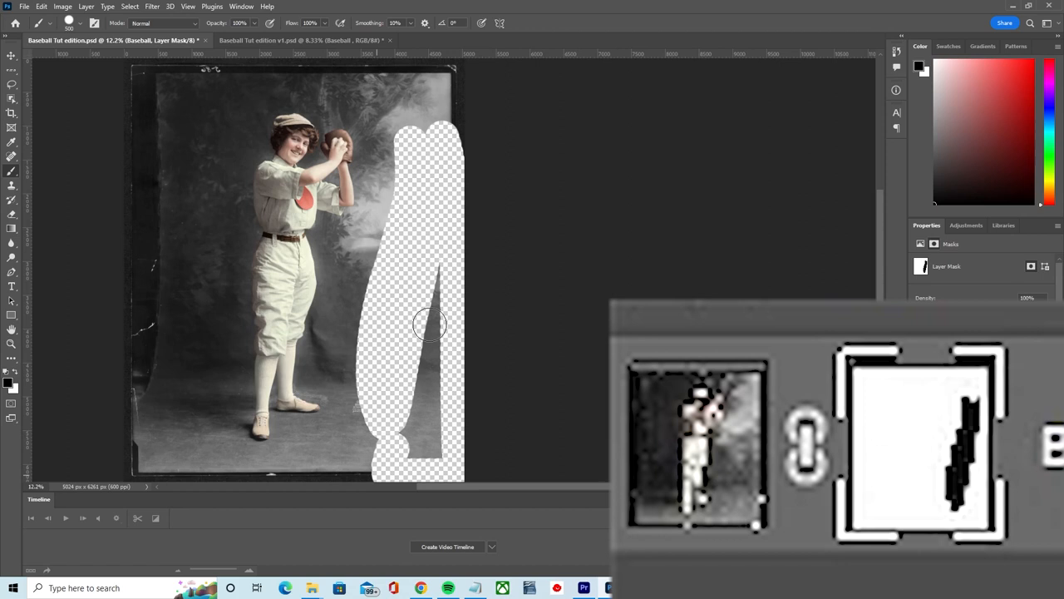
Hide backdrop down the right side and around the head, then paint most of it back in white.
{"action": "left_click_drag", "start_coordinate": [431, 324], "coordinate": [403, 362]}
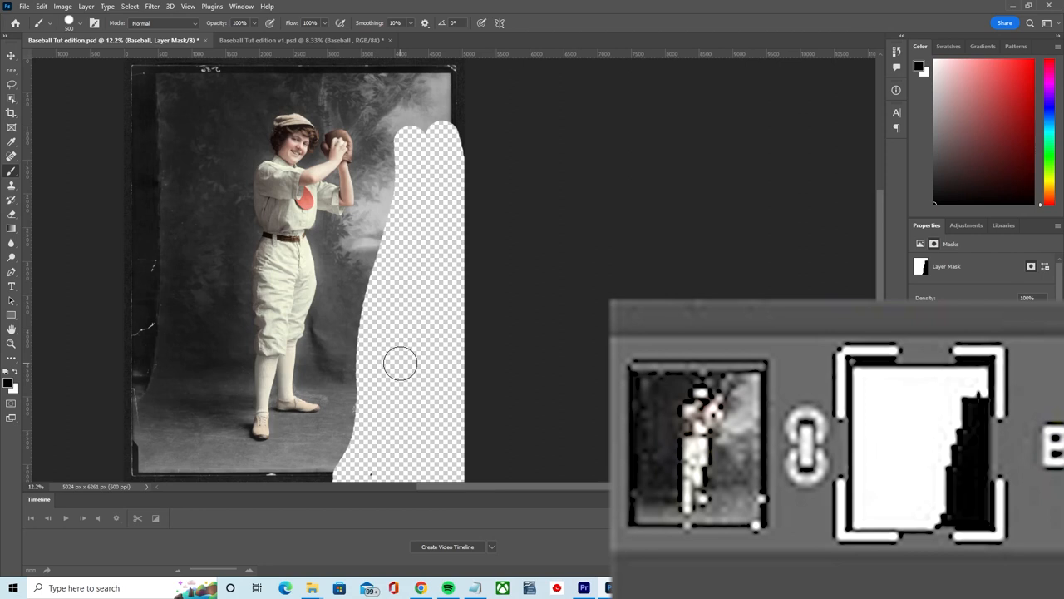
{"action": "mouse_move", "coordinate": [386, 154]}
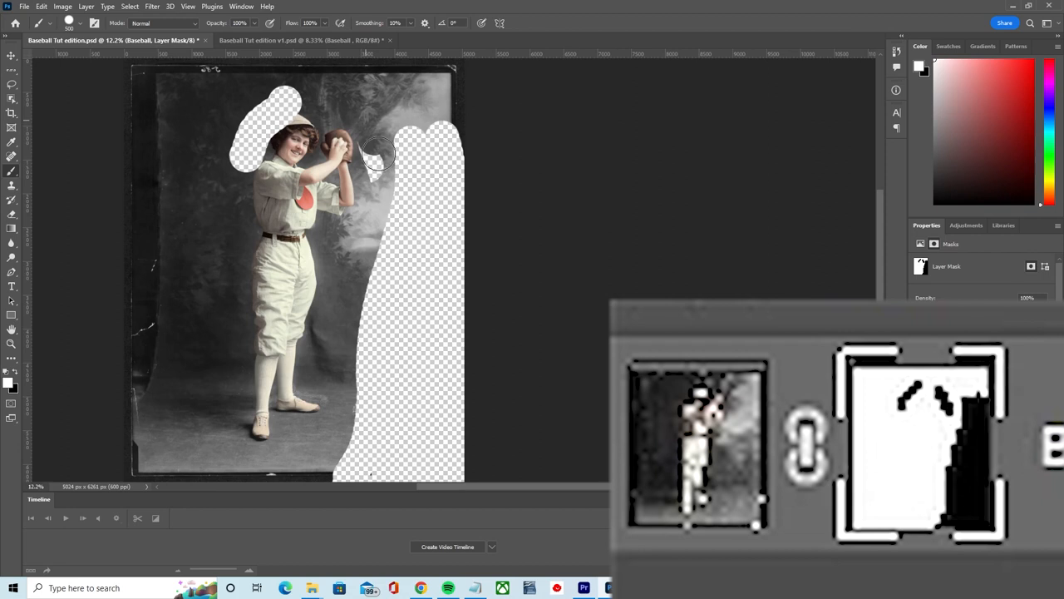
{"action": "left_click_drag", "start_coordinate": [379, 153], "coordinate": [252, 131]}
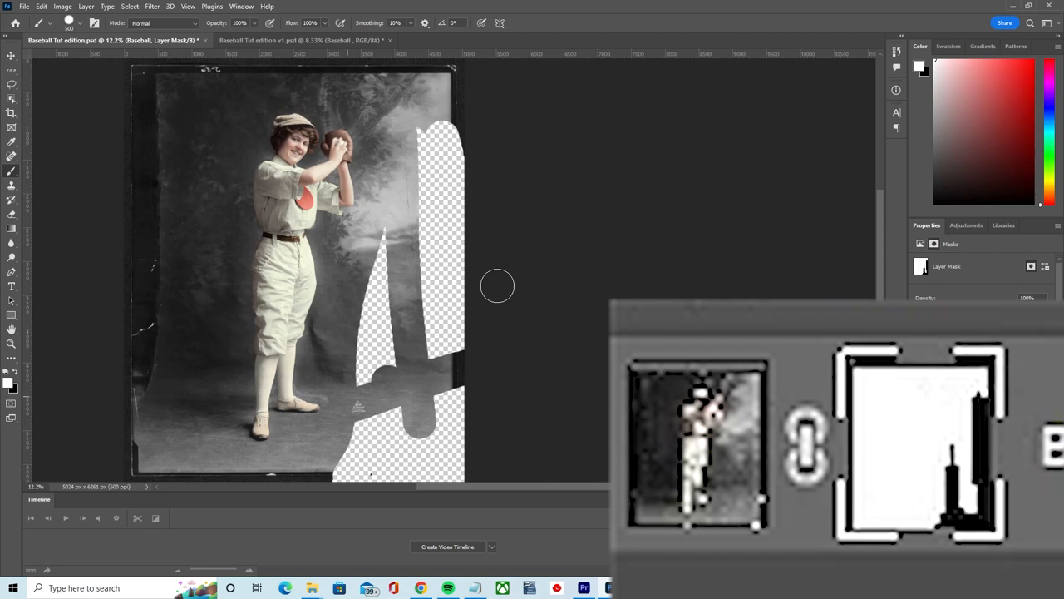
{"action": "left_click_drag", "start_coordinate": [497, 286], "coordinate": [391, 393]}
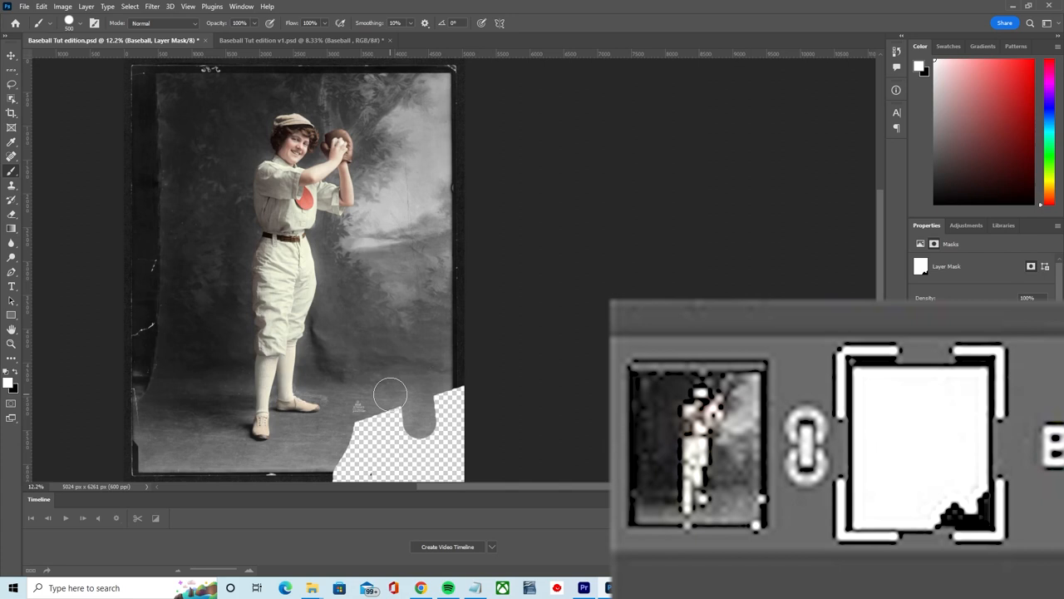
{"action": "left_click", "coordinate": [299, 40]}
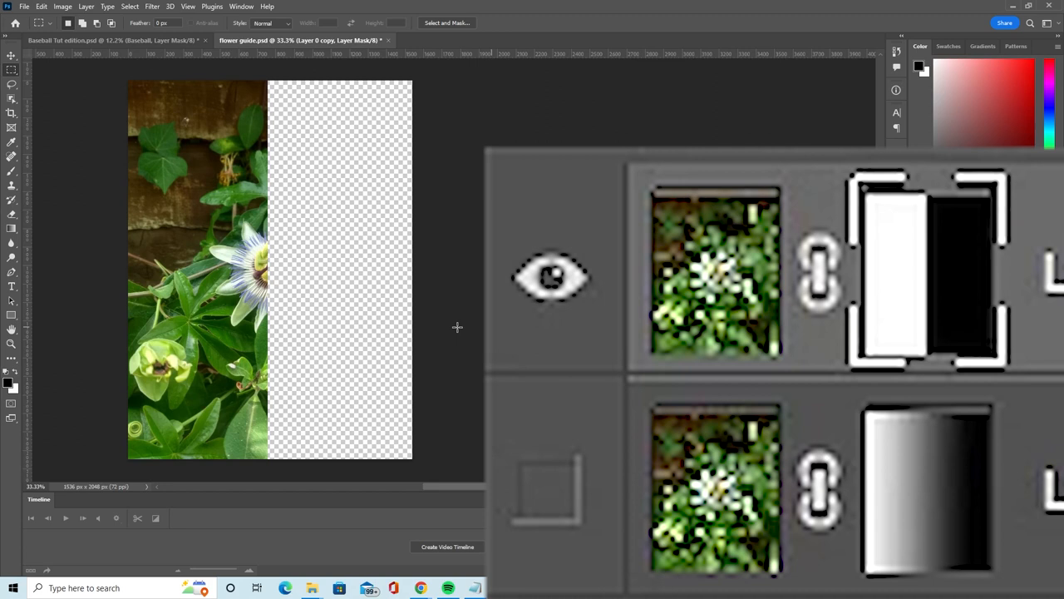
{"action": "mouse_move", "coordinate": [196, 336]}
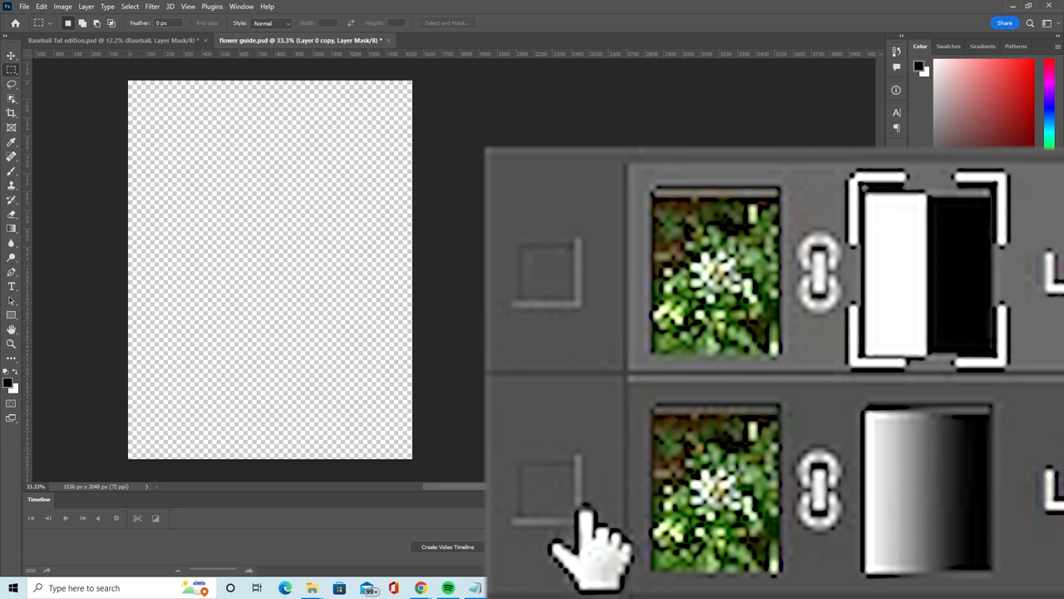
Show the flower layer carrying the gradient mask in place of the hard-edged half mask.
{"action": "left_click", "coordinate": [550, 492]}
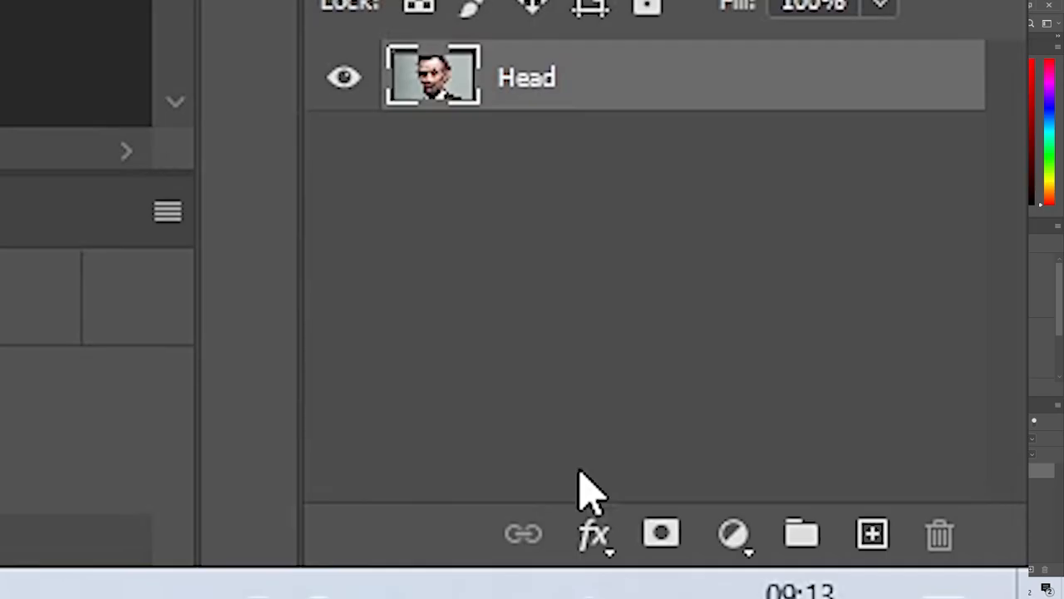
{"action": "mouse_move", "coordinate": [661, 535]}
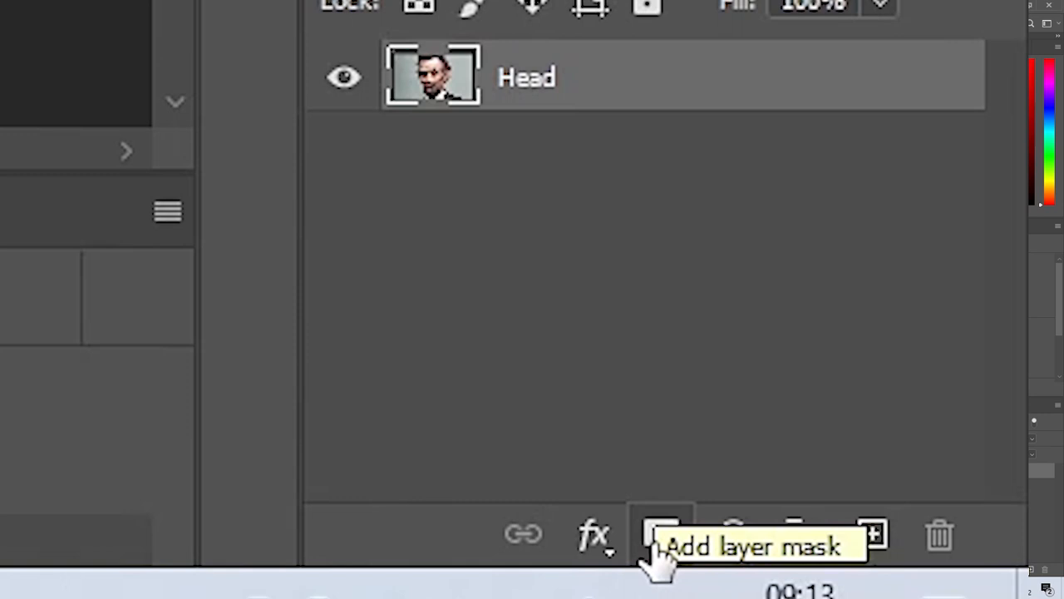
Add an all-white layer mask to the Head layer.
{"action": "left_click", "coordinate": [662, 534]}
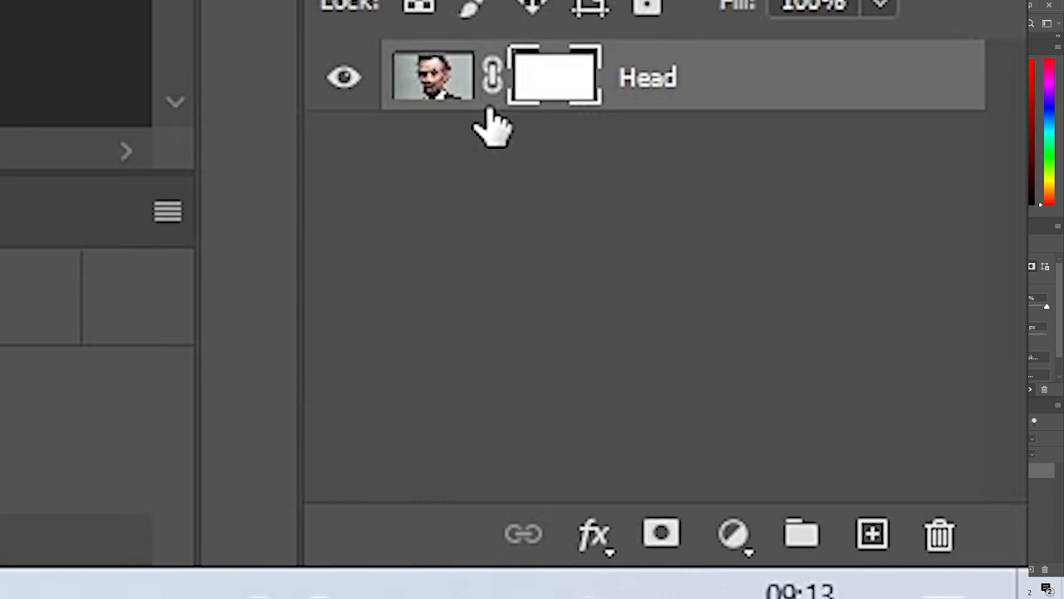
{"action": "mouse_move", "coordinate": [555, 150]}
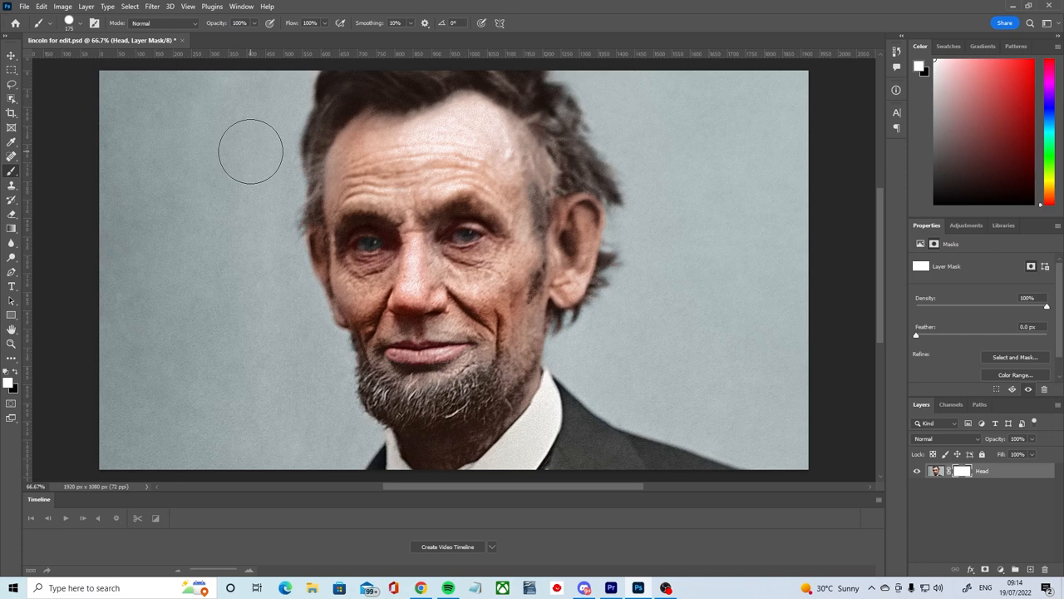
{"action": "mouse_move", "coordinate": [896, 416]}
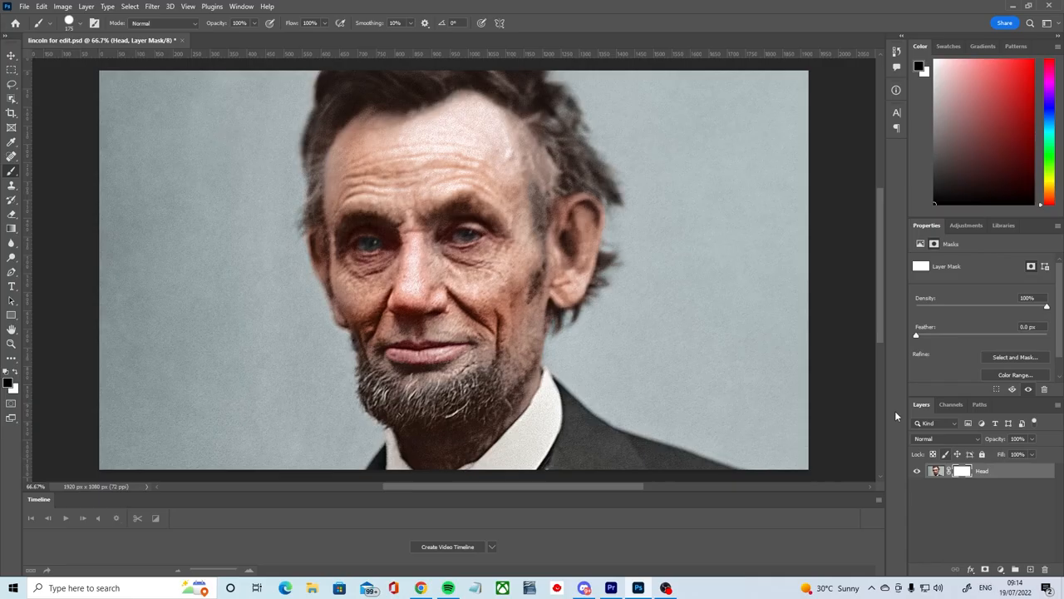
{"action": "mouse_move", "coordinate": [735, 353]}
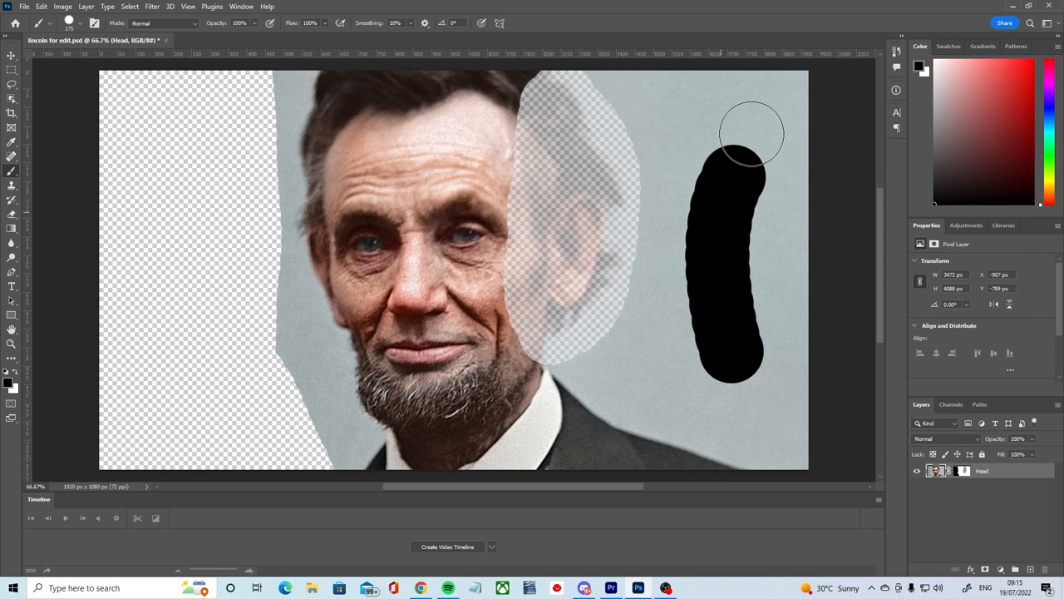
Start a new blank white document for practising brush strokes.
{"action": "left_click", "coordinate": [246, 40]}
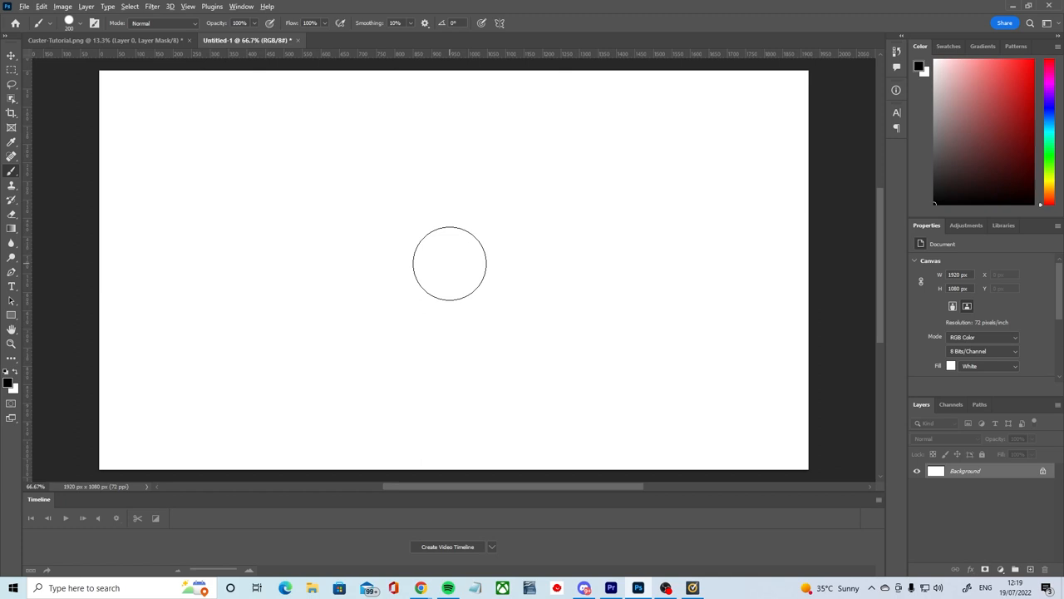
Paint black strokes on the white canvas, varying brush size and softness between them.
{"action": "left_click", "coordinate": [449, 266]}
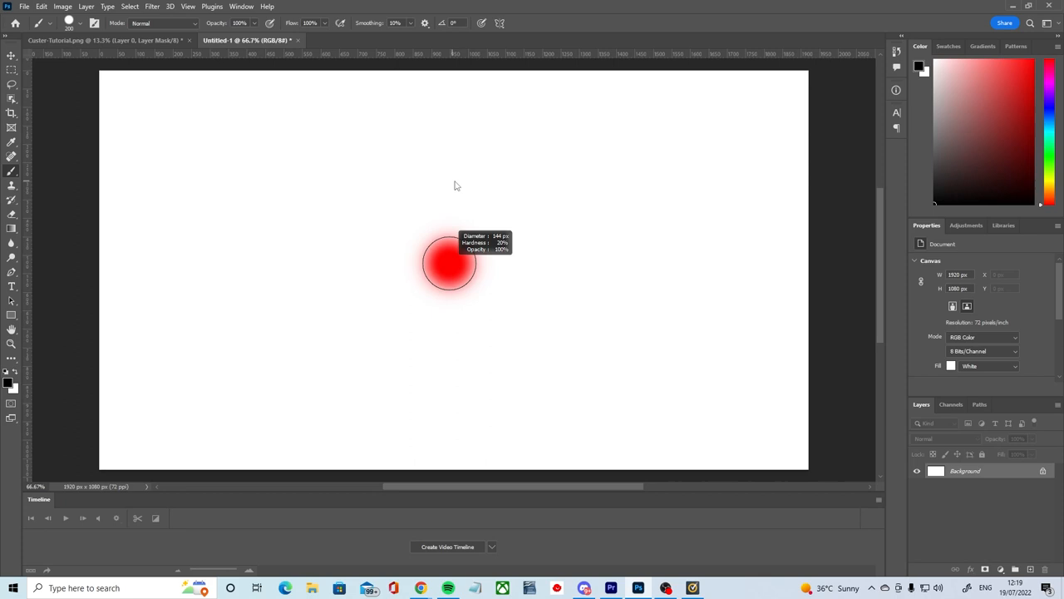
{"action": "left_click_drag", "start_coordinate": [449, 266], "coordinate": [657, 391]}
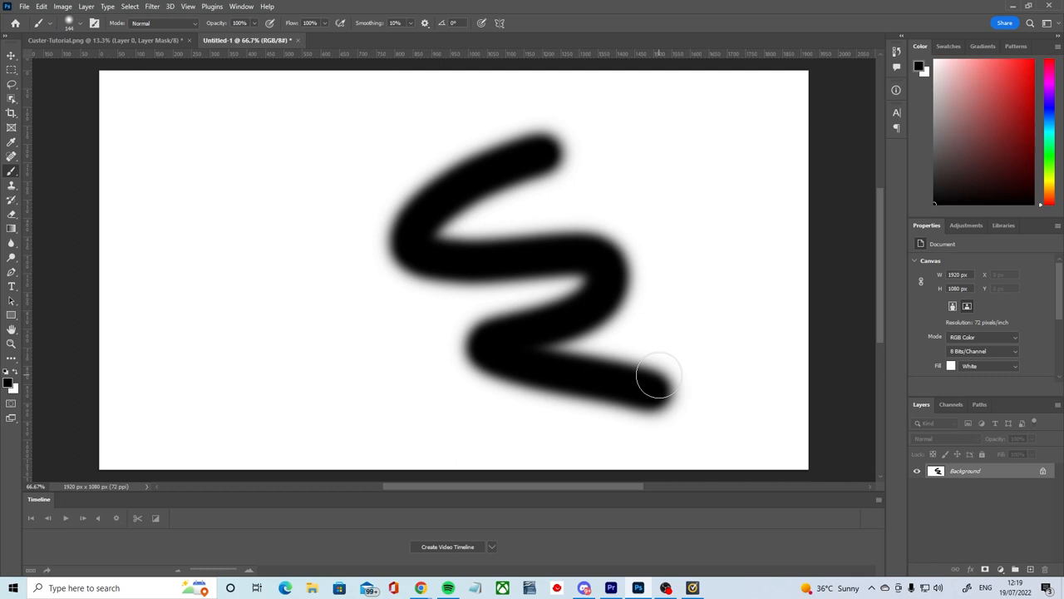
{"action": "mouse_move", "coordinate": [648, 359]}
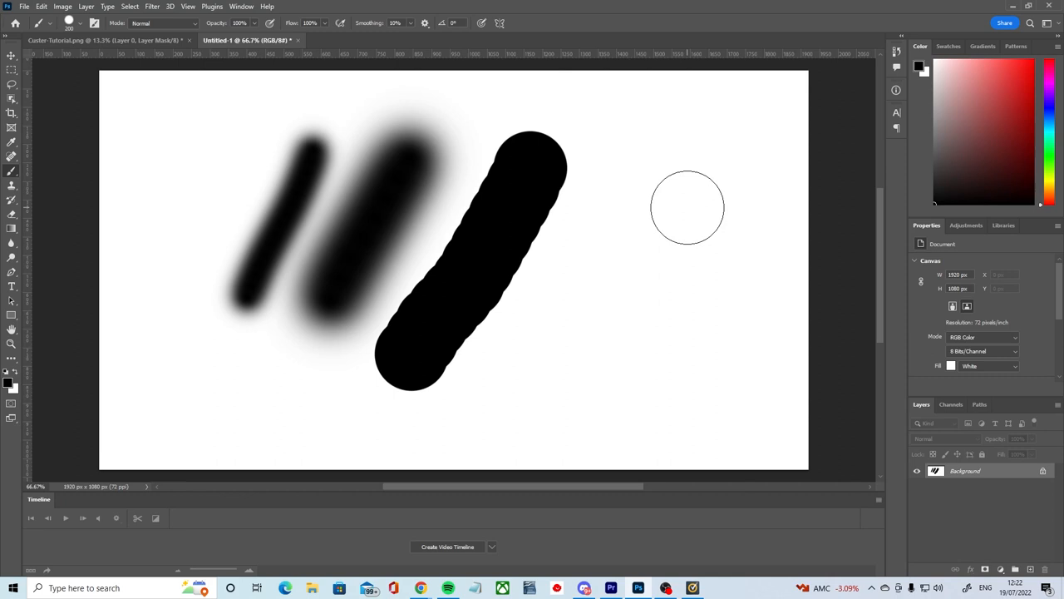
{"action": "left_click", "coordinate": [453, 40]}
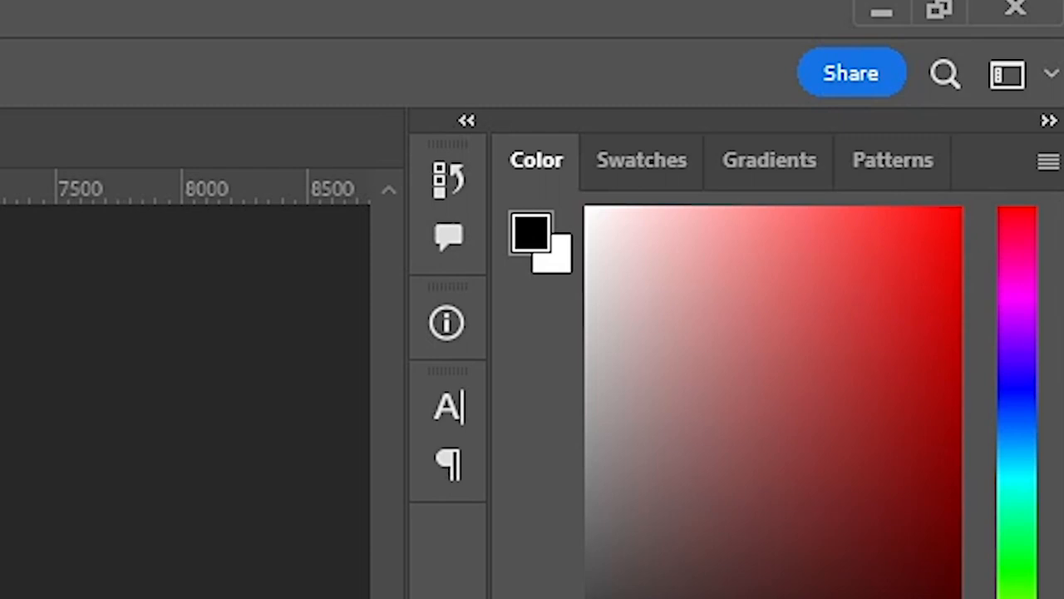
Switch to the bottle photo with its masked bottle layer over the white layer.
{"action": "left_click", "coordinate": [875, 352]}
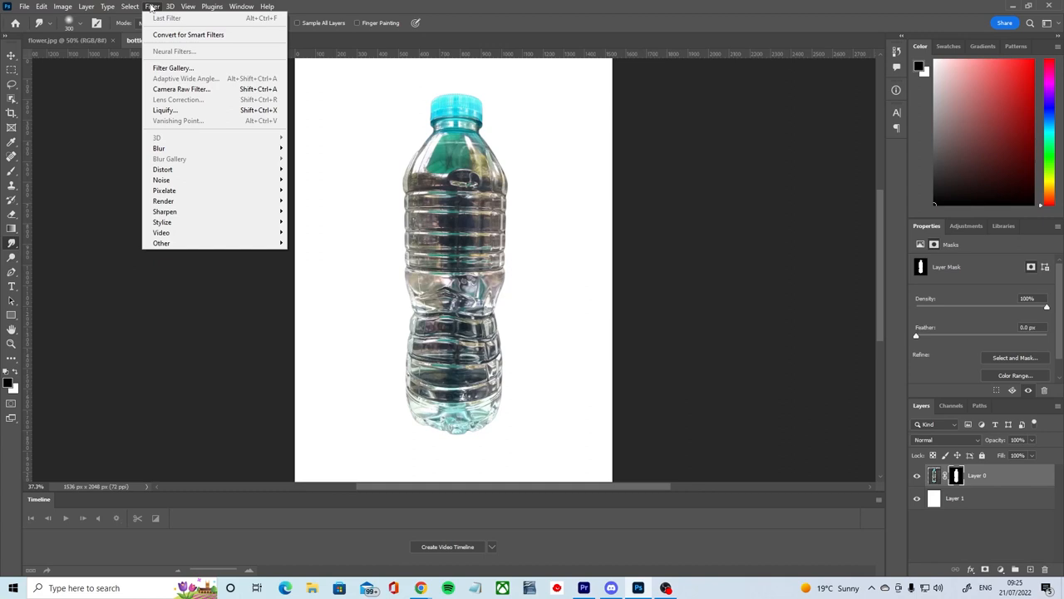
Apply a Gaussian Blur with a larger radius to soften the bottle mask's edges.
{"action": "left_click", "coordinate": [160, 148]}
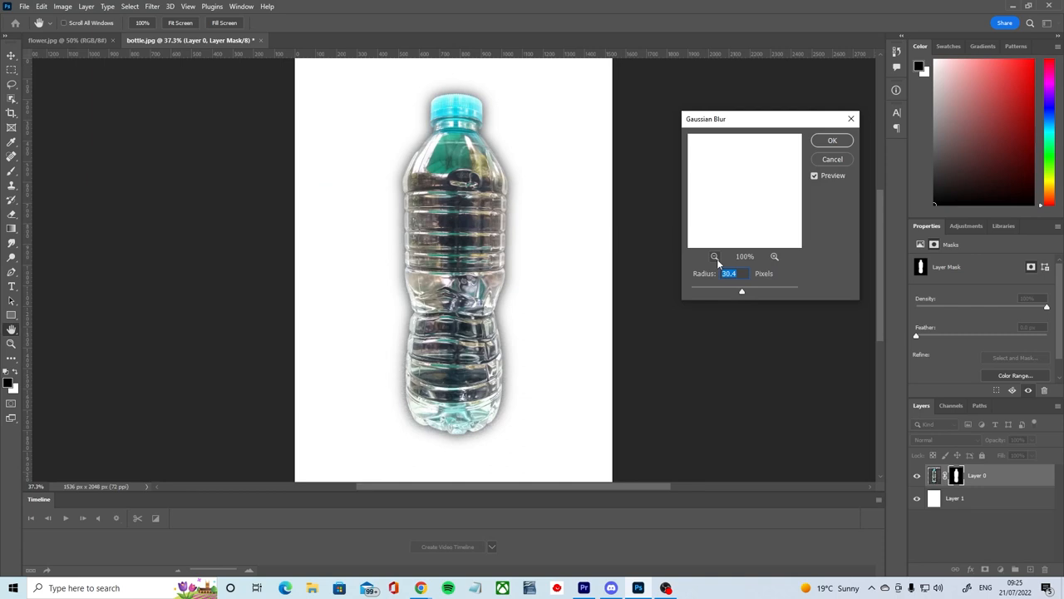
{"action": "left_click_drag", "start_coordinate": [741, 290], "coordinate": [726, 291]}
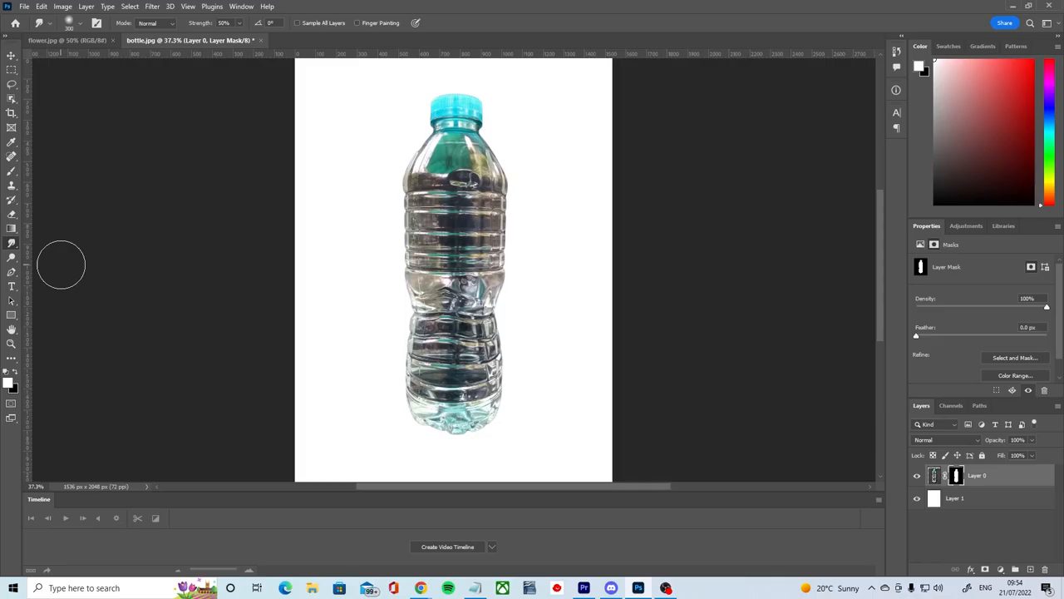
{"action": "mouse_move", "coordinate": [446, 243]}
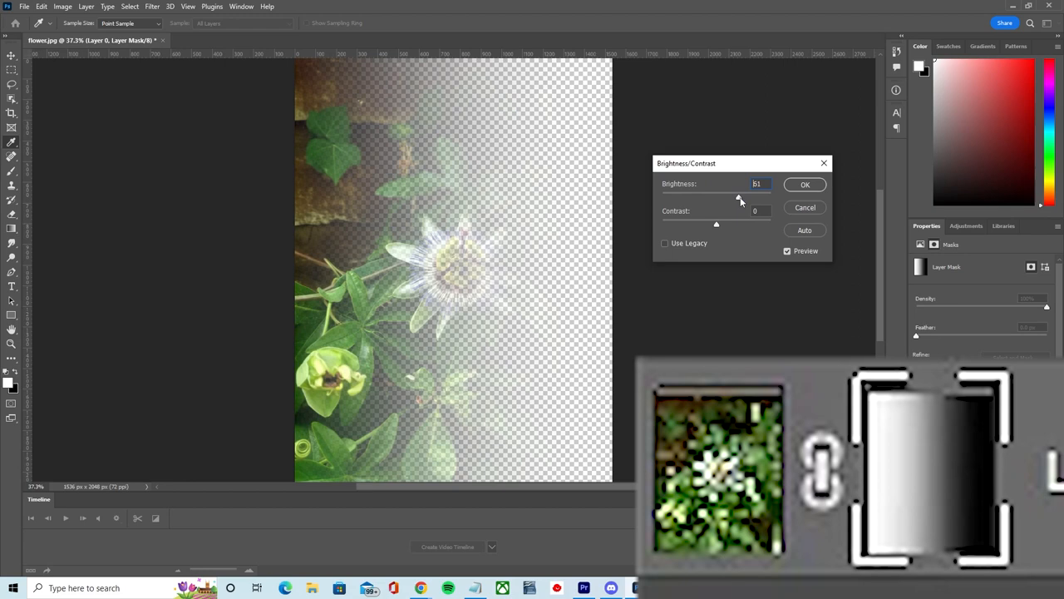
Lower the mask's Brightness to about -150 so the flowers nearly vanish.
{"action": "left_click_drag", "start_coordinate": [738, 200], "coordinate": [661, 199]}
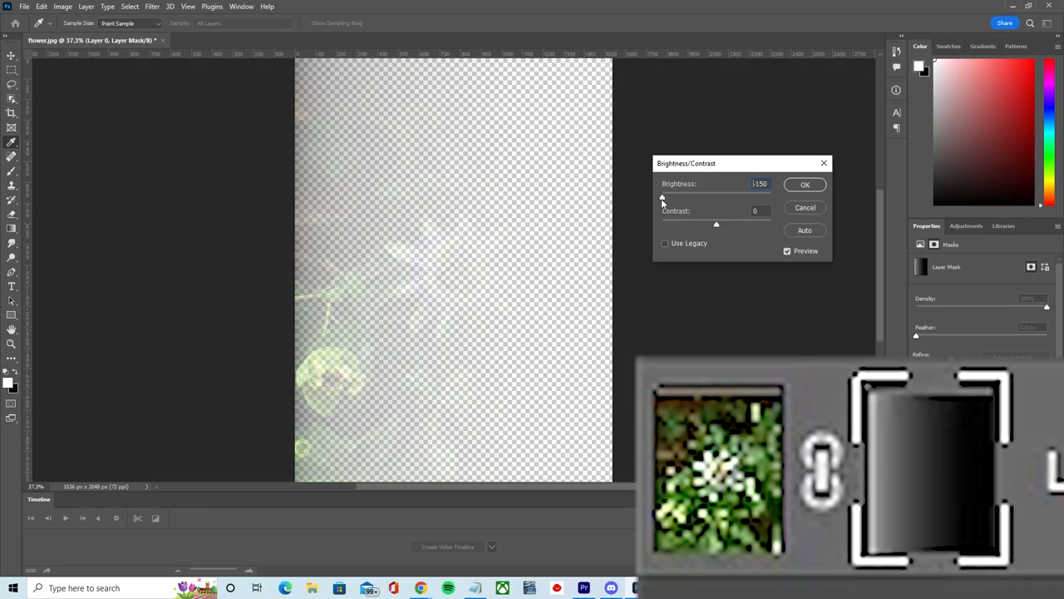
{"action": "left_click_drag", "start_coordinate": [661, 198], "coordinate": [721, 198]}
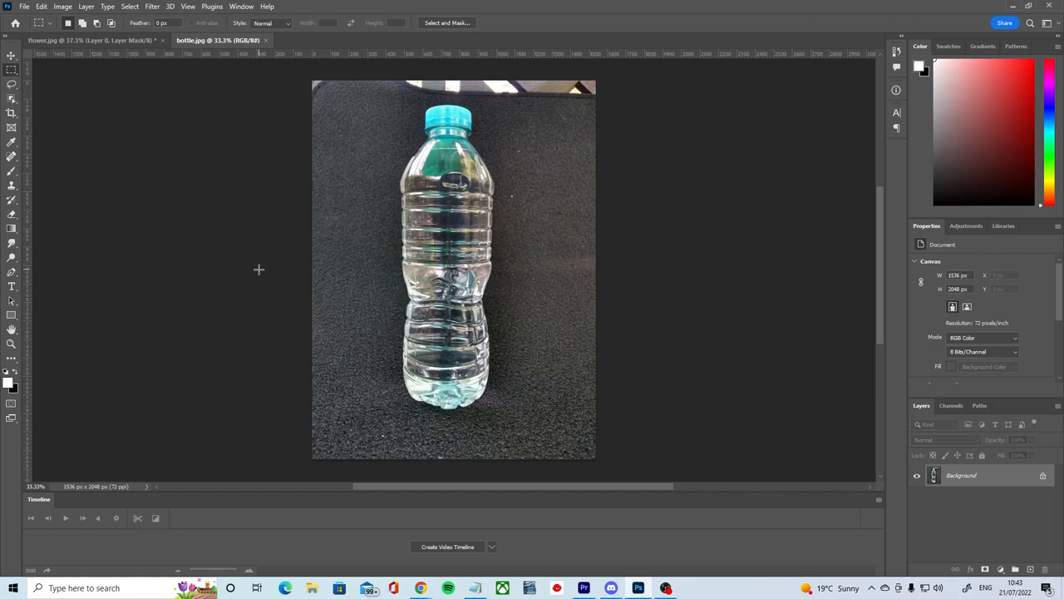
{"action": "mouse_move", "coordinate": [193, 226]}
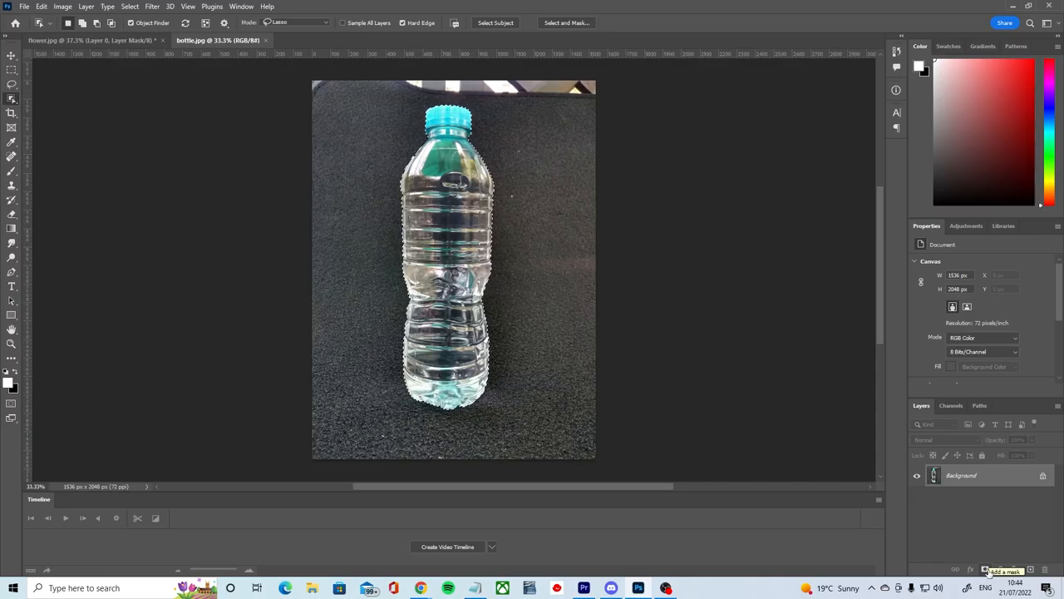
{"action": "left_click", "coordinate": [985, 569]}
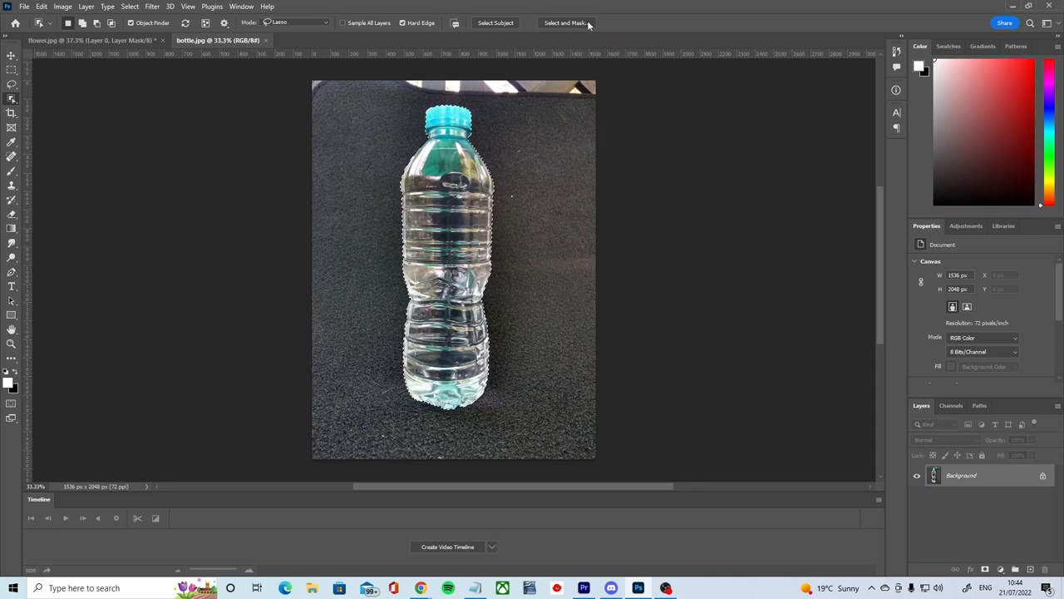
In Select and Mask, raise Feather on the bottle selection and set Output To: Layer Mask.
{"action": "left_click", "coordinate": [565, 23]}
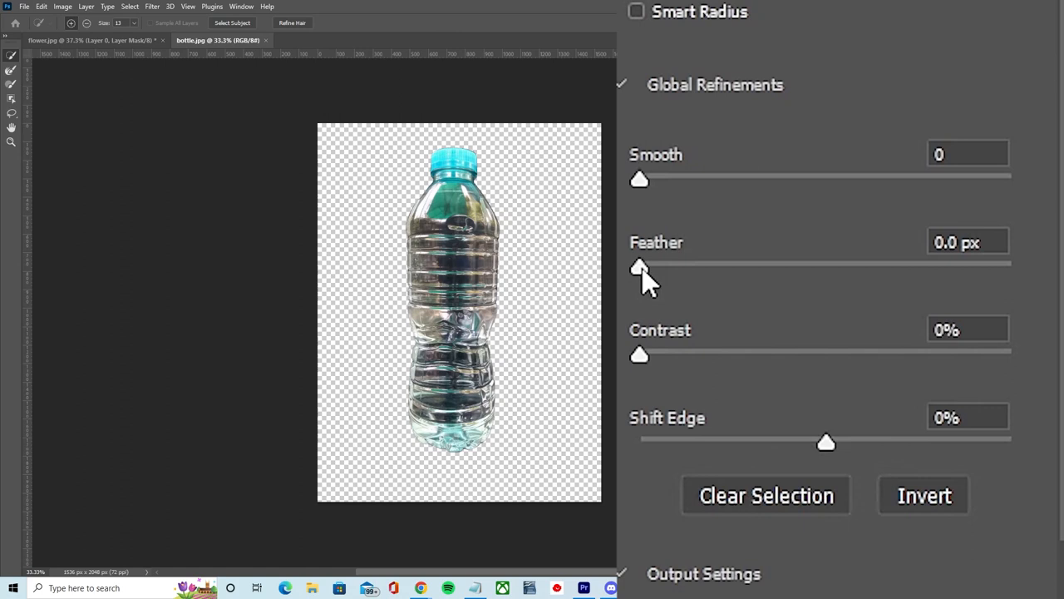
{"action": "left_click_drag", "start_coordinate": [639, 266], "coordinate": [782, 266]}
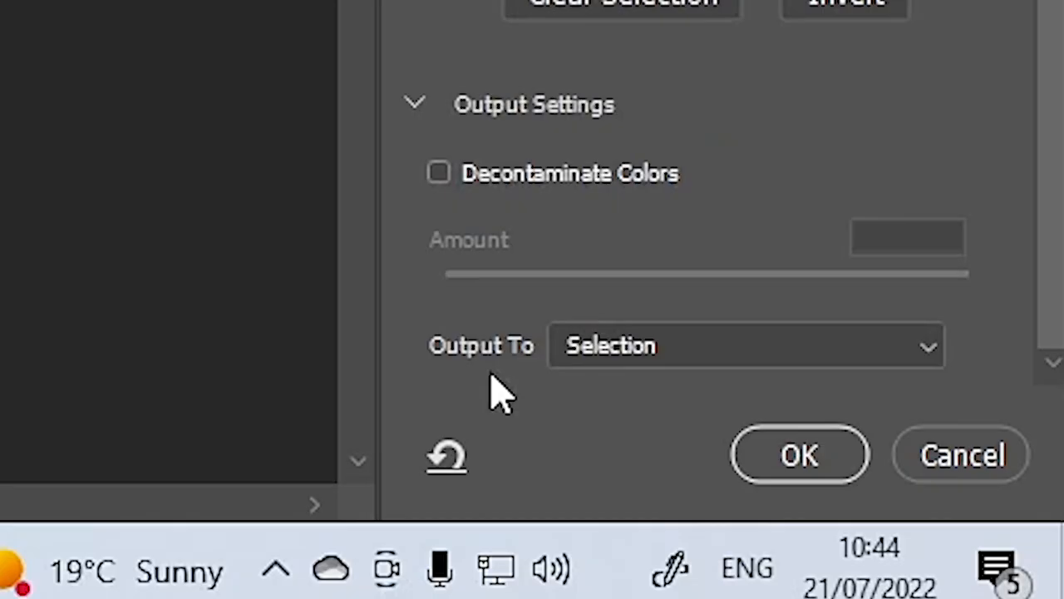
{"action": "left_click", "coordinate": [745, 345]}
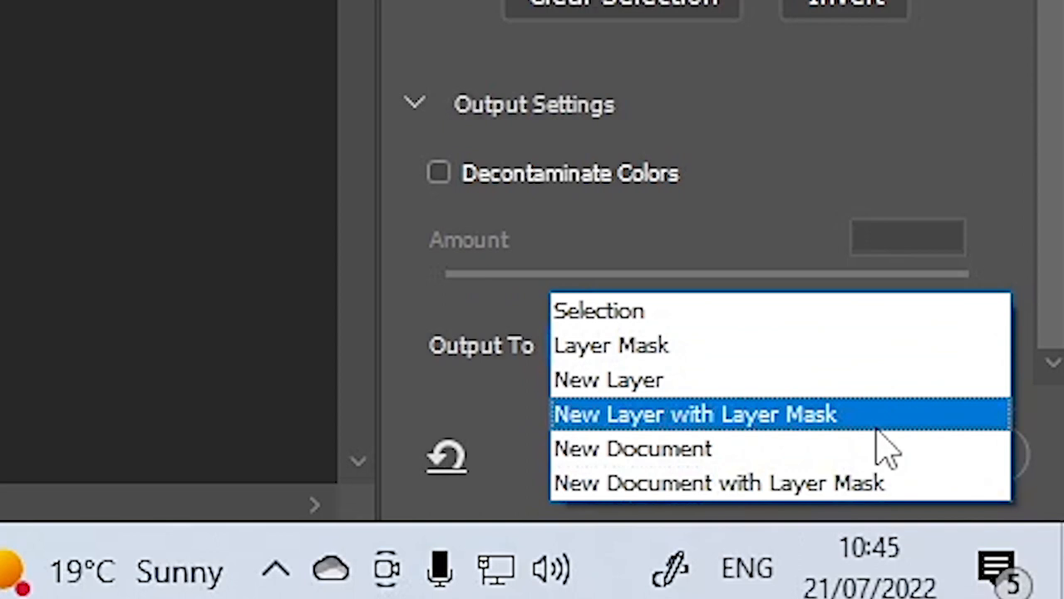
{"action": "left_click", "coordinate": [612, 345]}
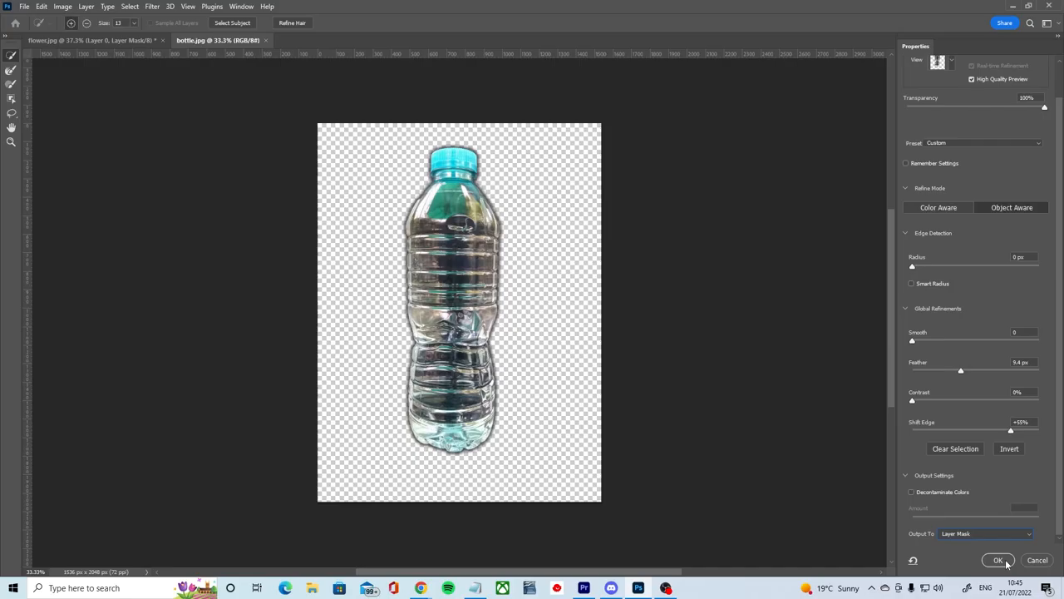
{"action": "mouse_move", "coordinate": [997, 559]}
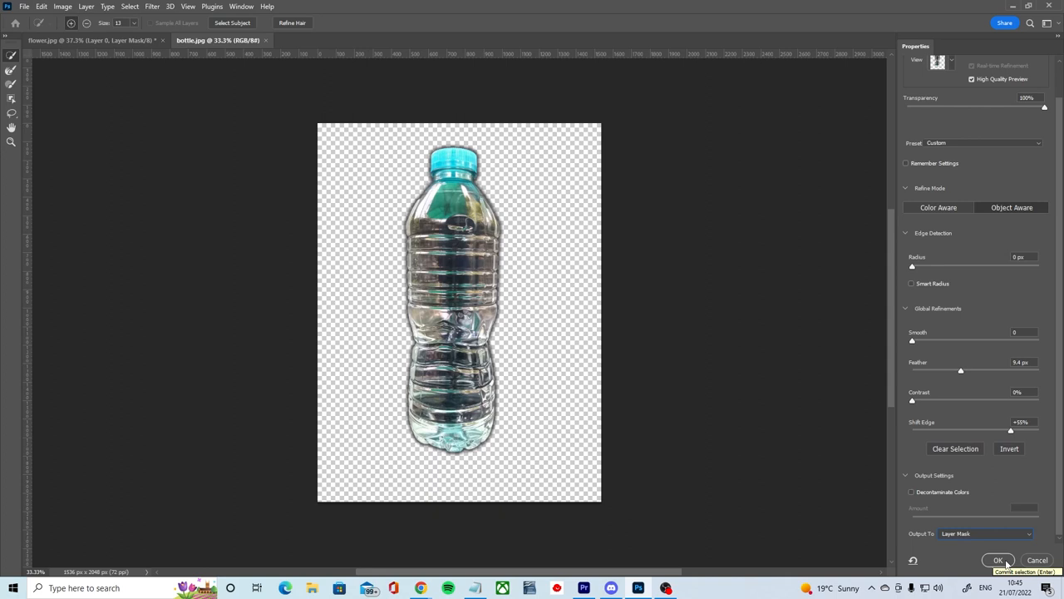
Confirm Select and Mask, creating Layer 0 with the bottle masked onto transparency.
{"action": "left_click", "coordinate": [997, 559]}
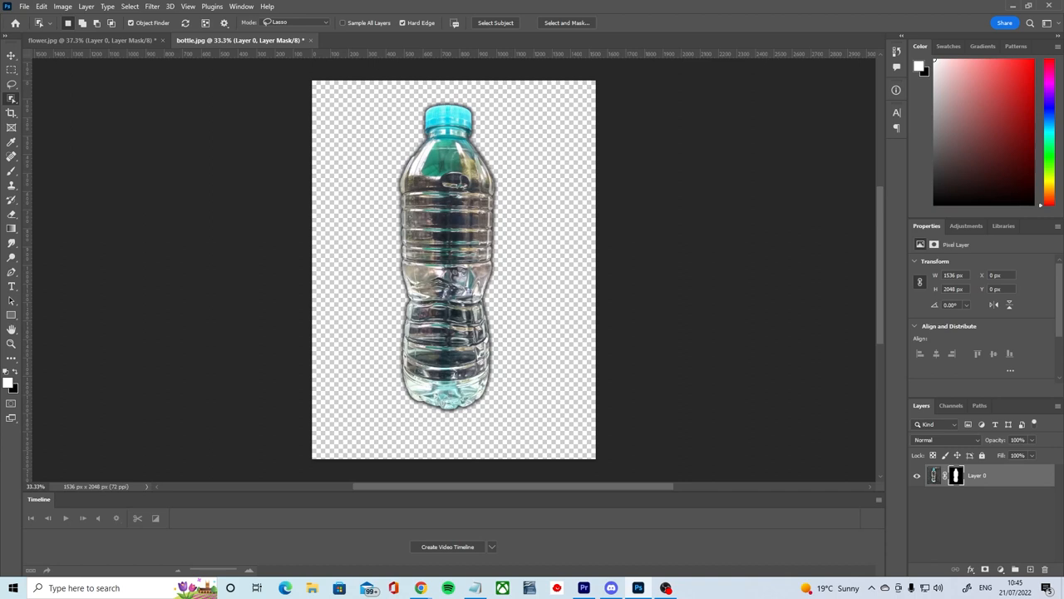